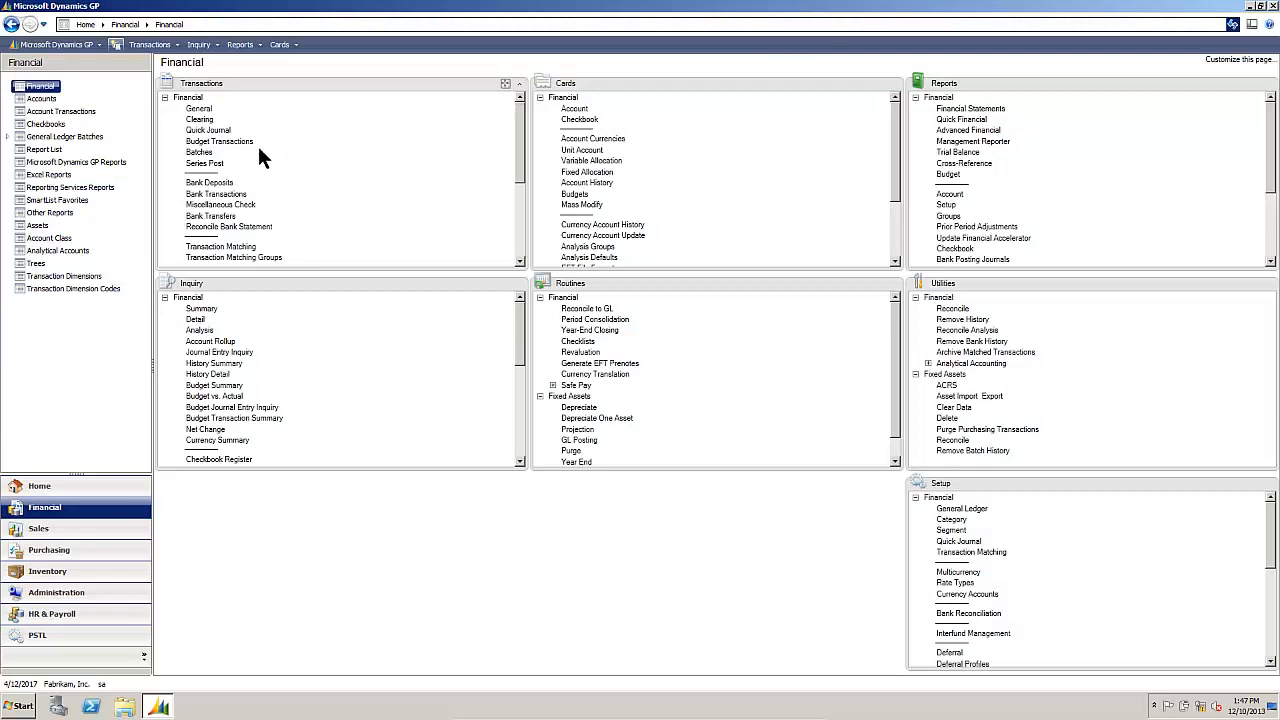
Leave the batch entry unchanged and go to the Administration area page
click(220, 140)
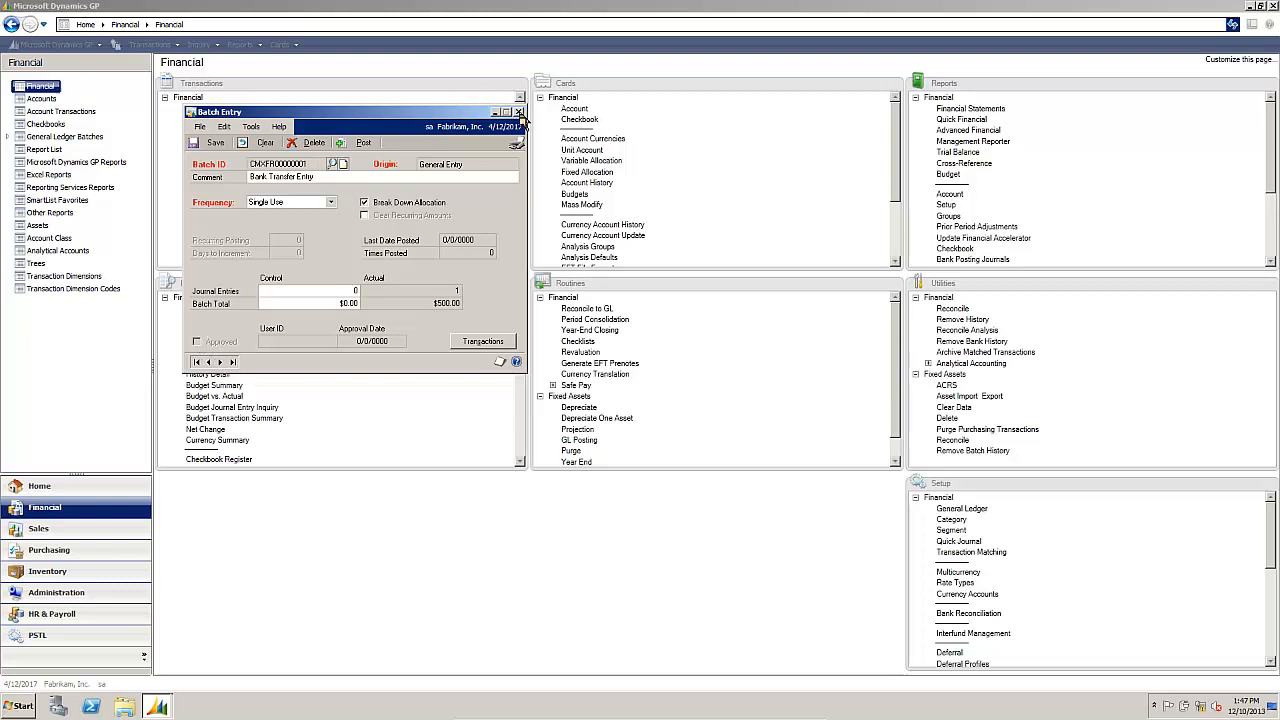
click(520, 112)
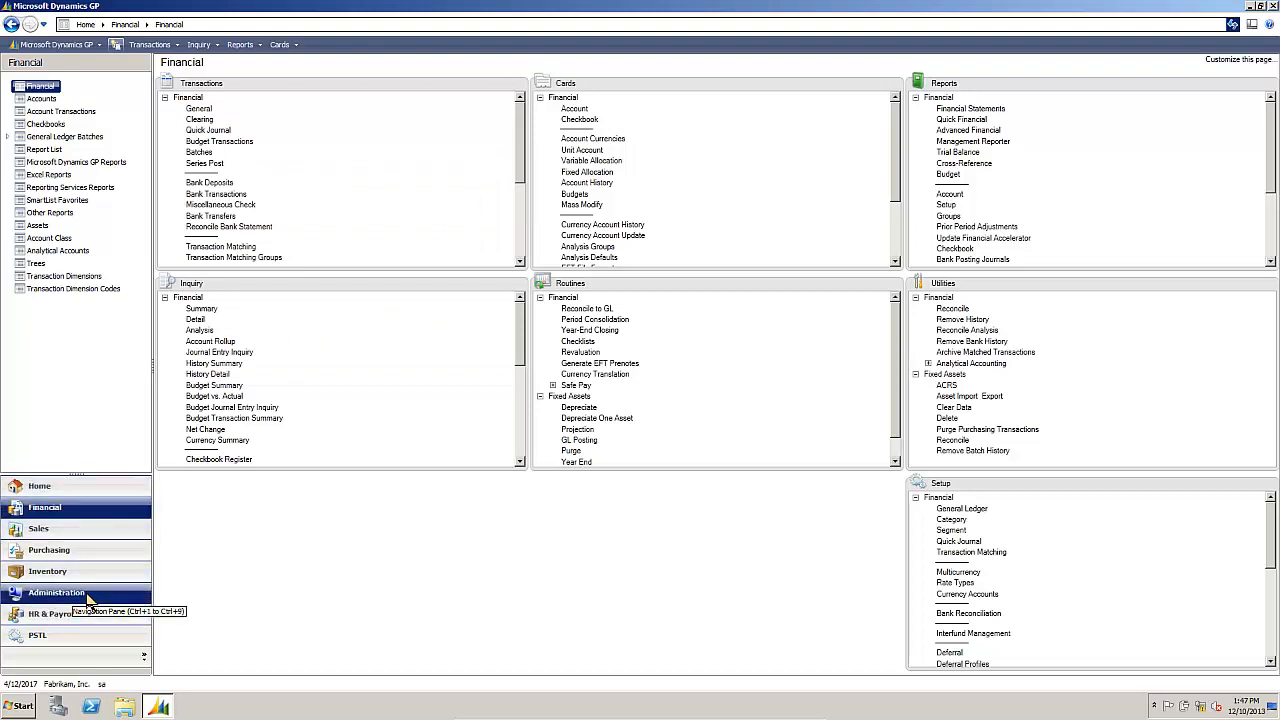
click(56, 592)
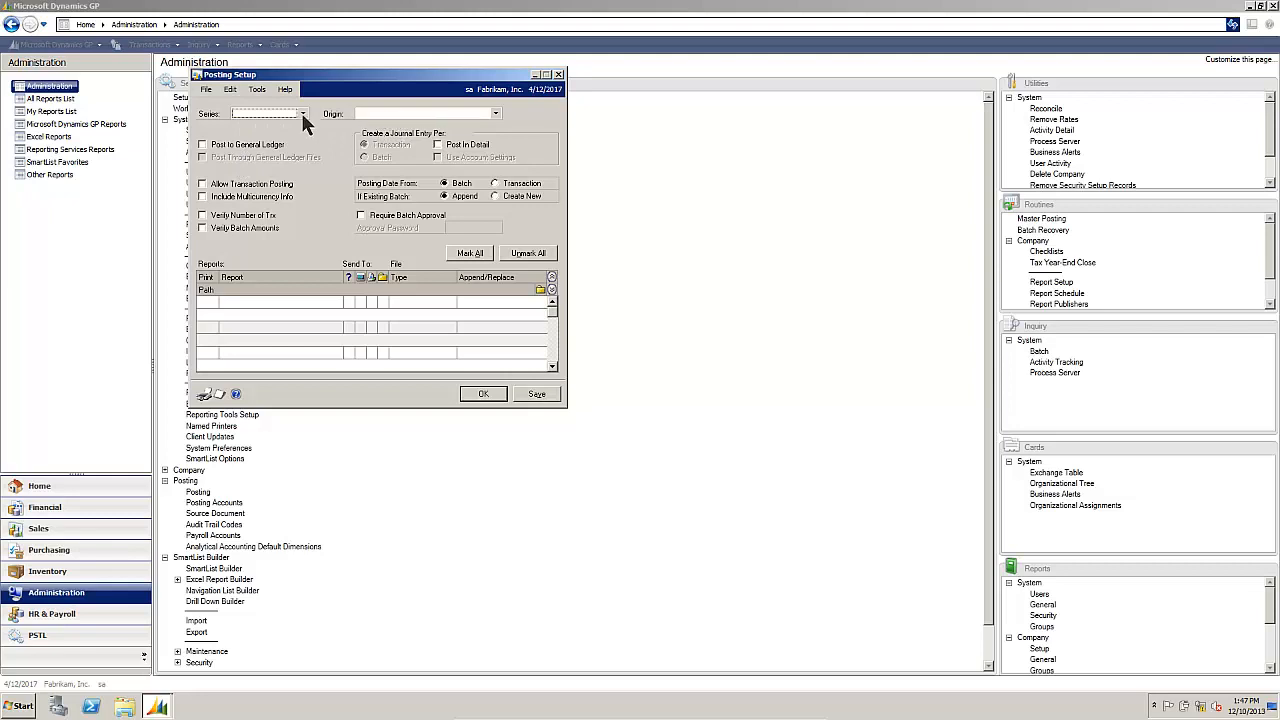
Load Posting Setup for series Purchasing, origin Payables Trx Entry
click(304, 112)
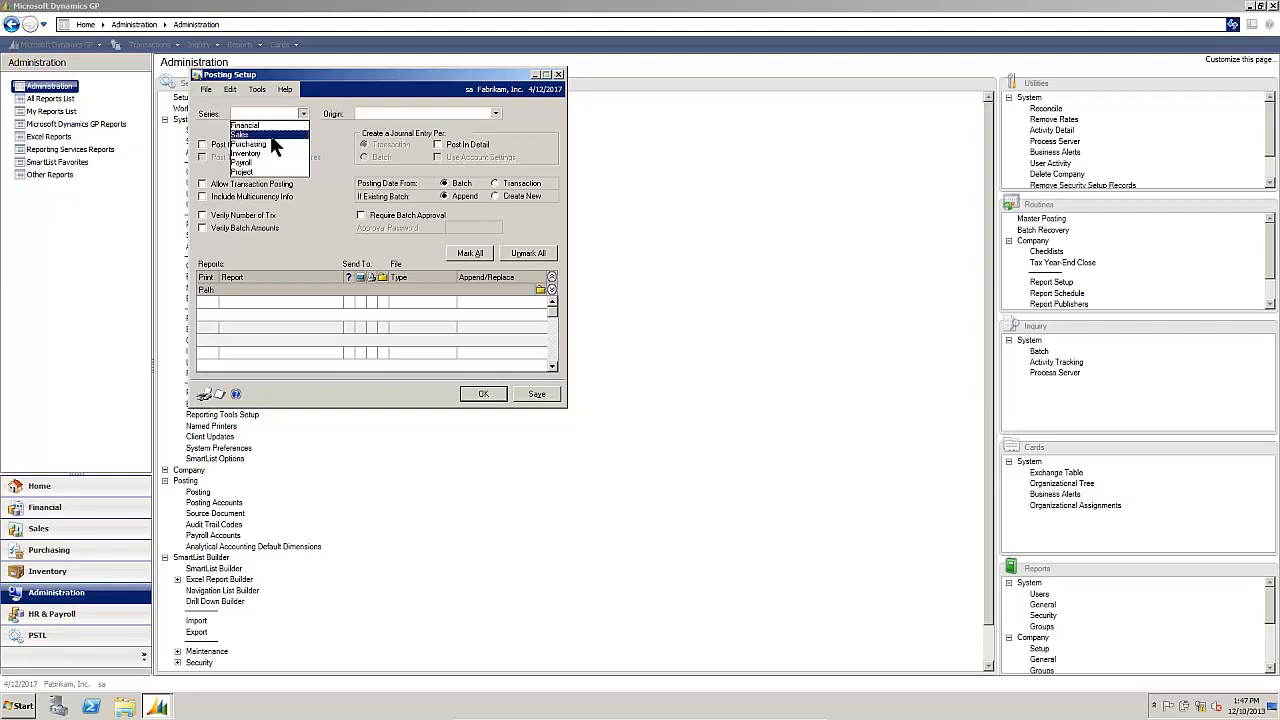
click(250, 144)
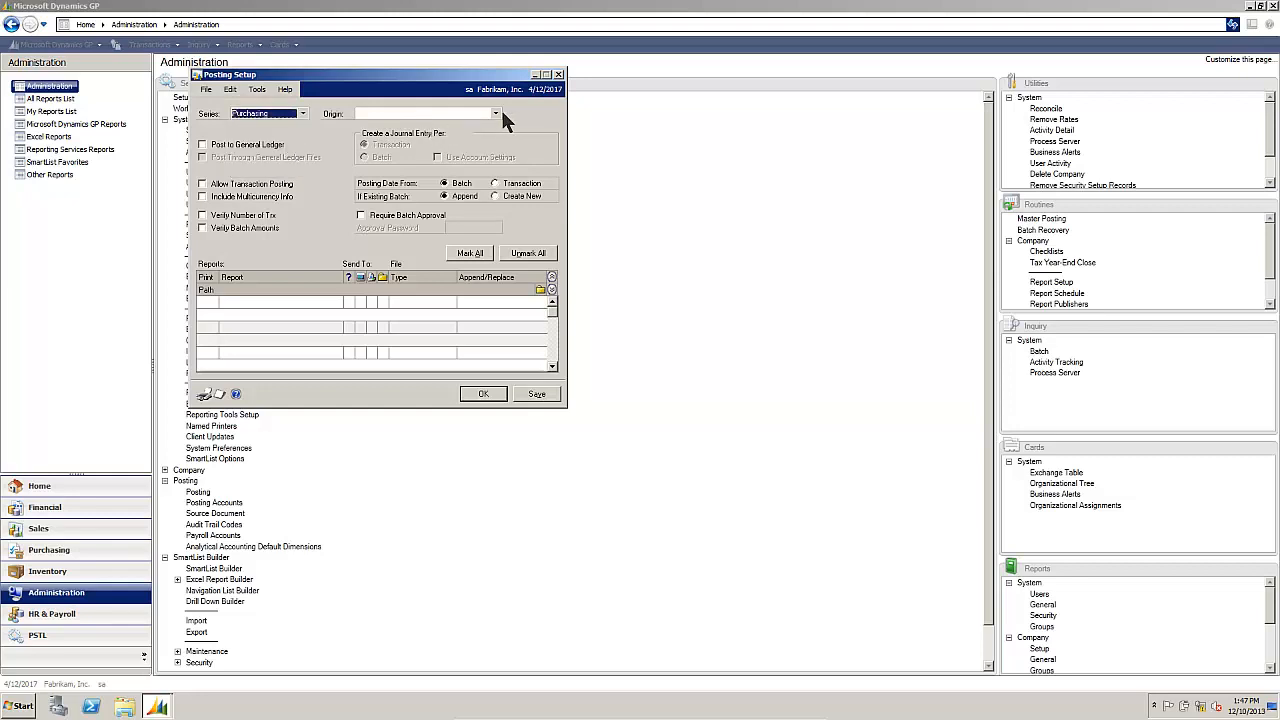
click(496, 112)
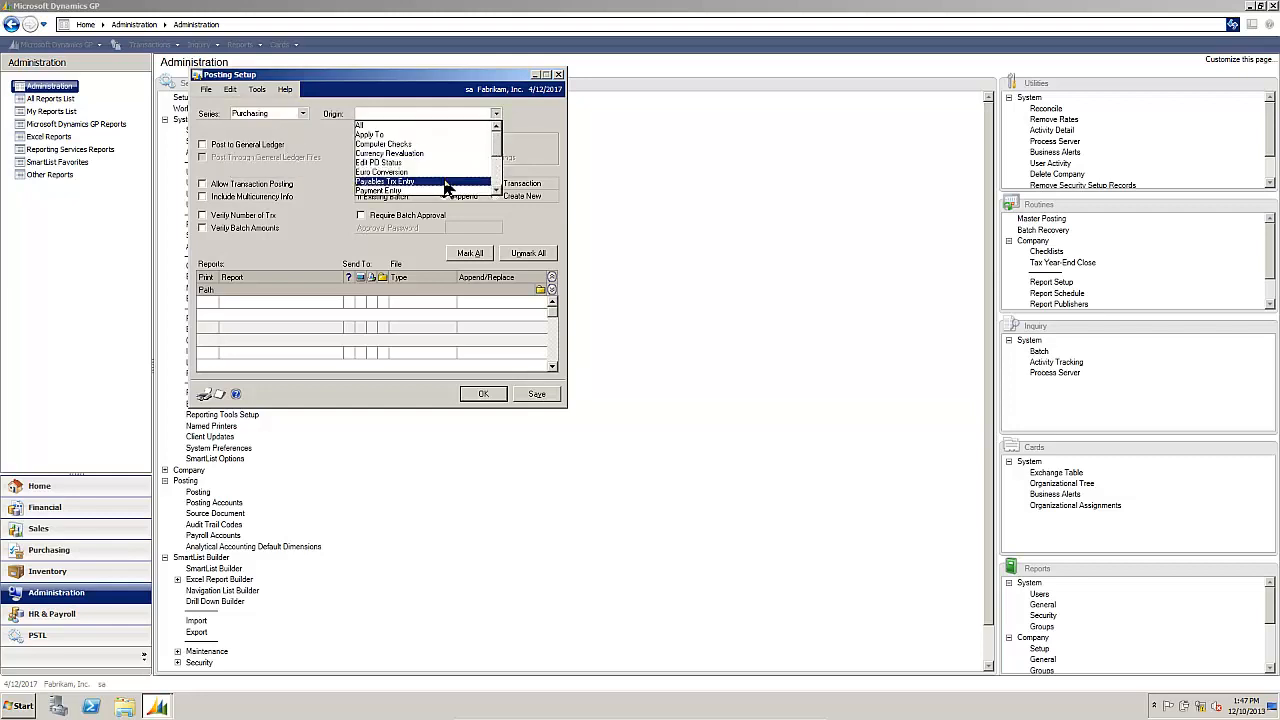
click(386, 180)
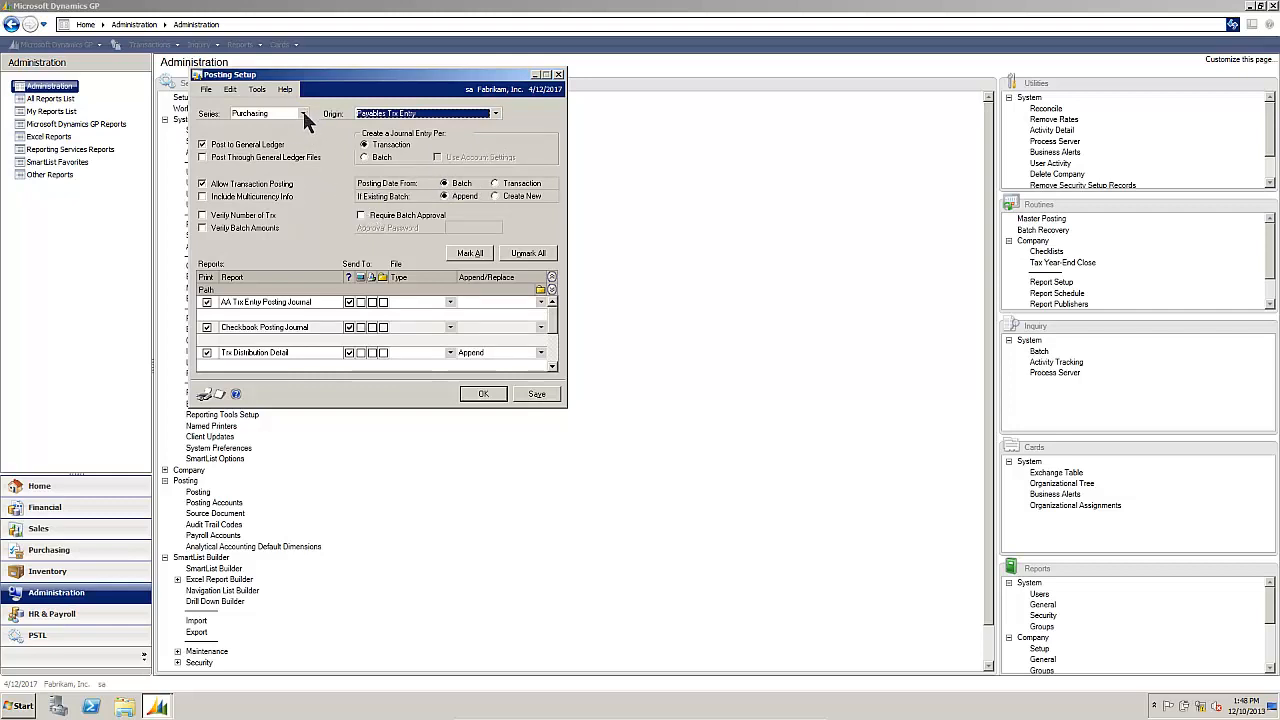
Switch Posting Setup to series Financial, origin General Entry
click(296, 112)
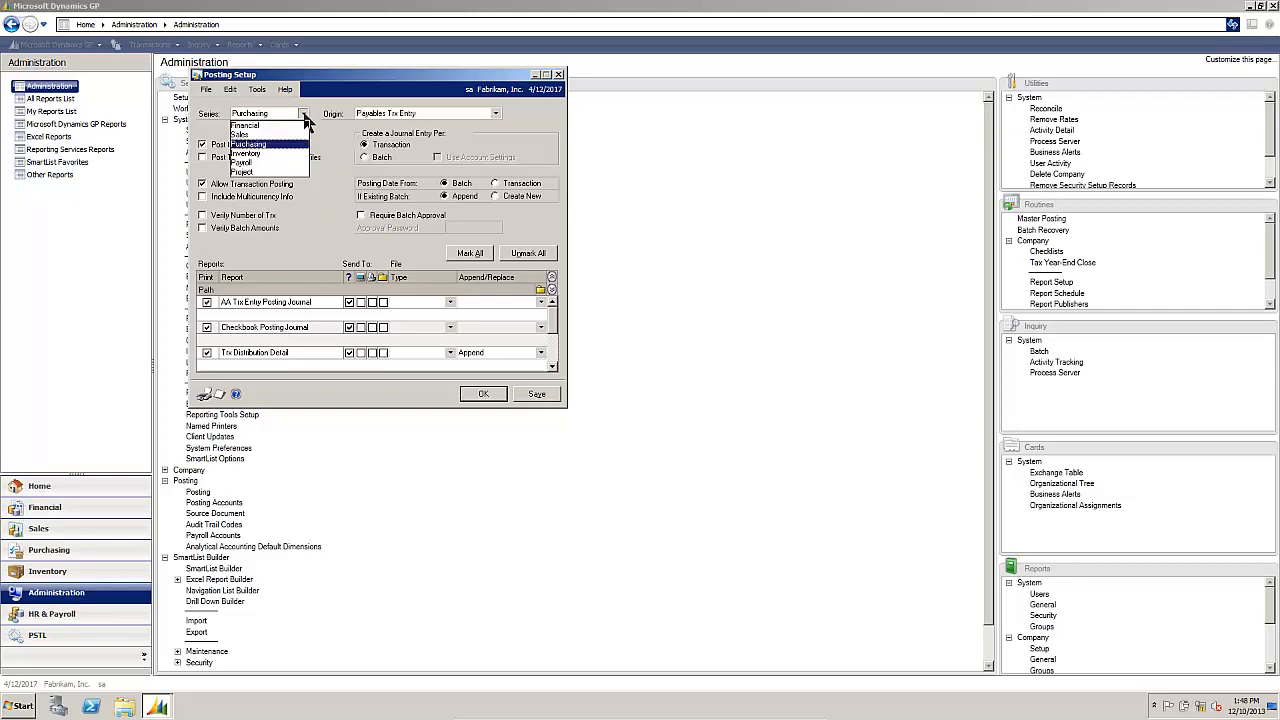
click(244, 124)
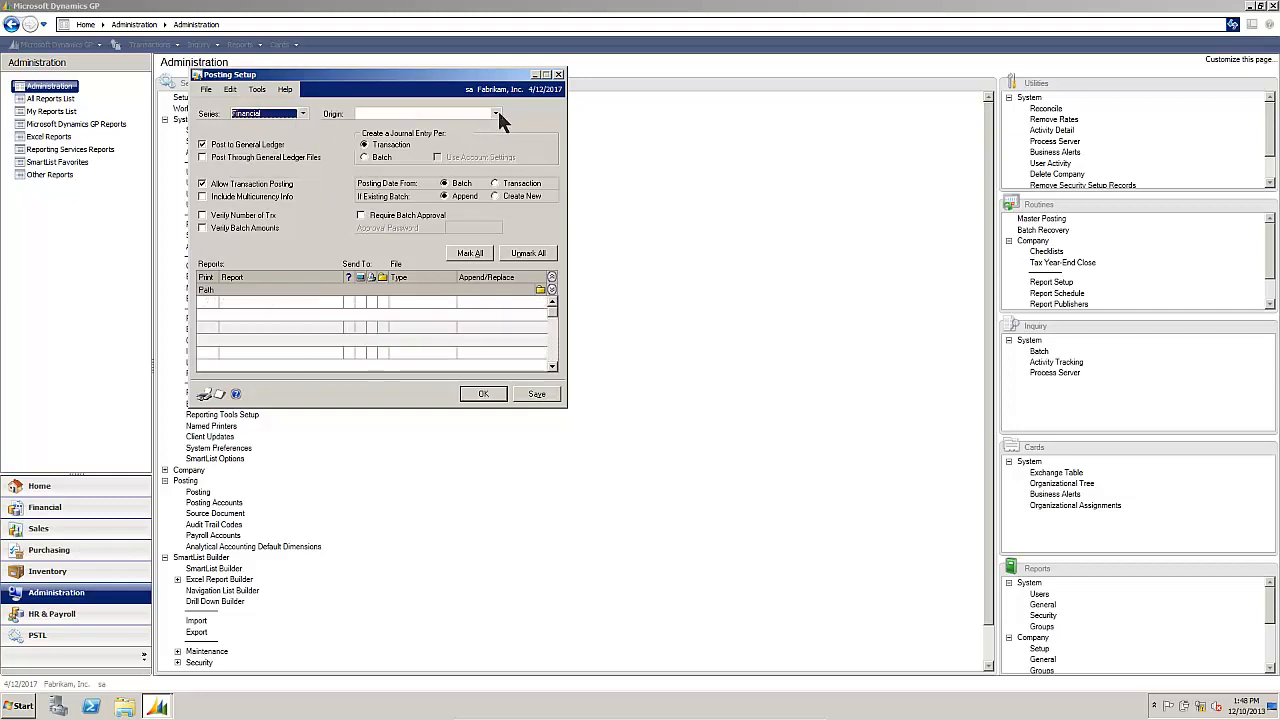
click(496, 112)
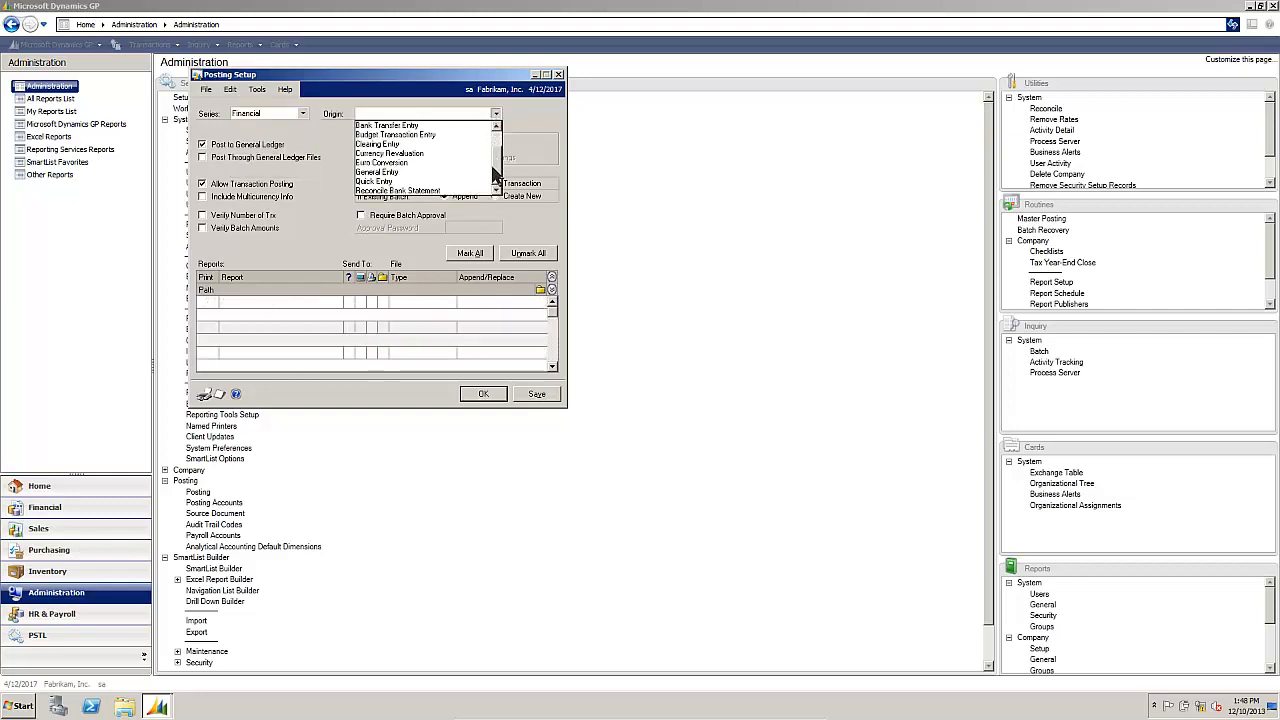
click(376, 172)
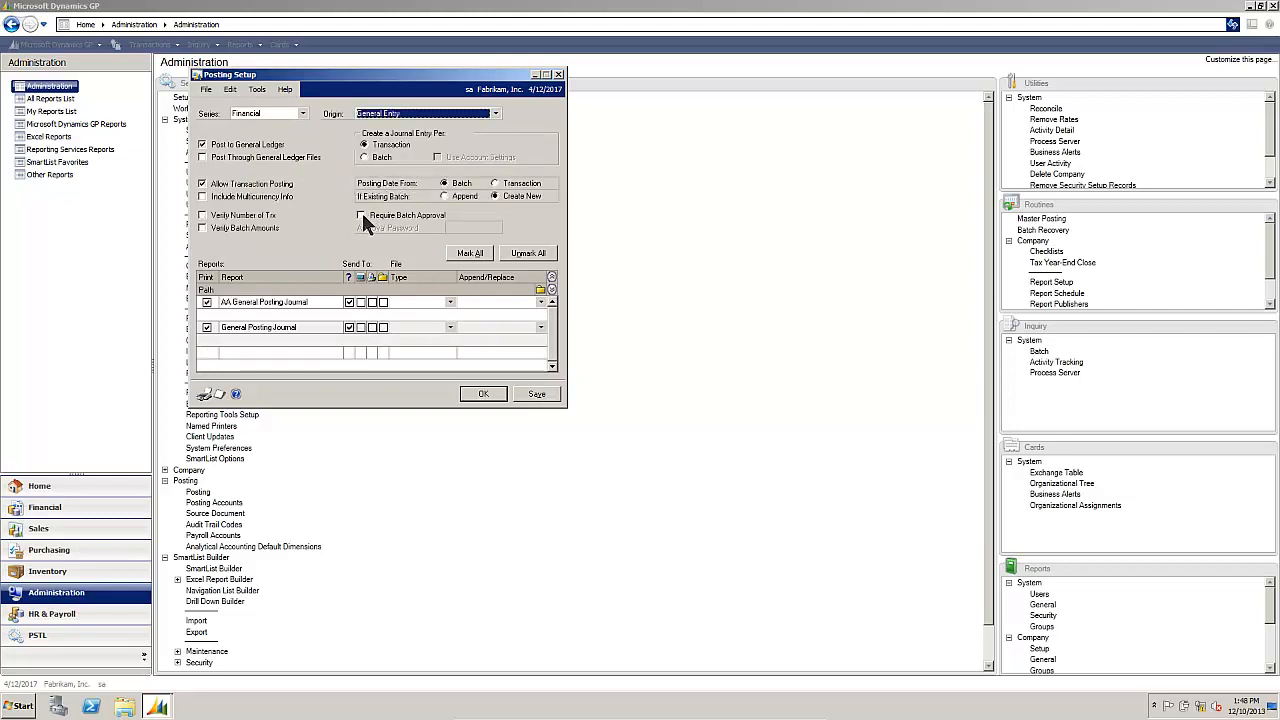
Require batch approval with an approval password and save the posting setup
click(360, 216)
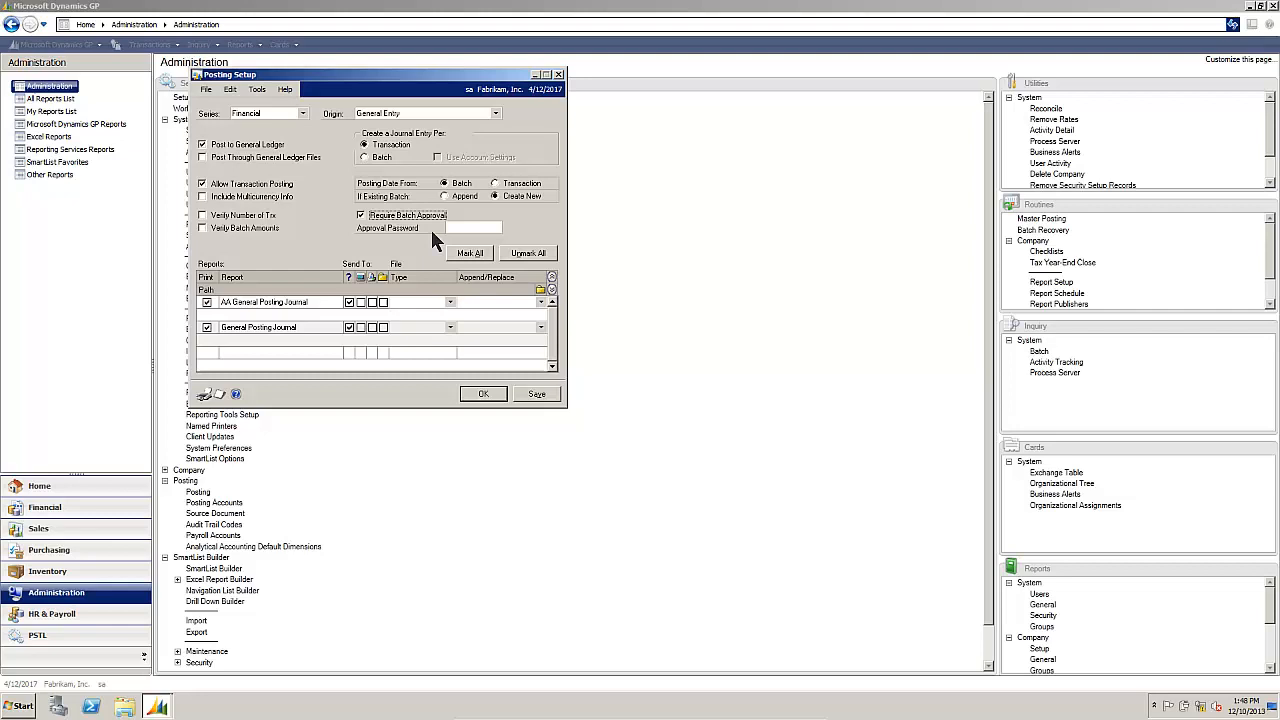
click(476, 228)
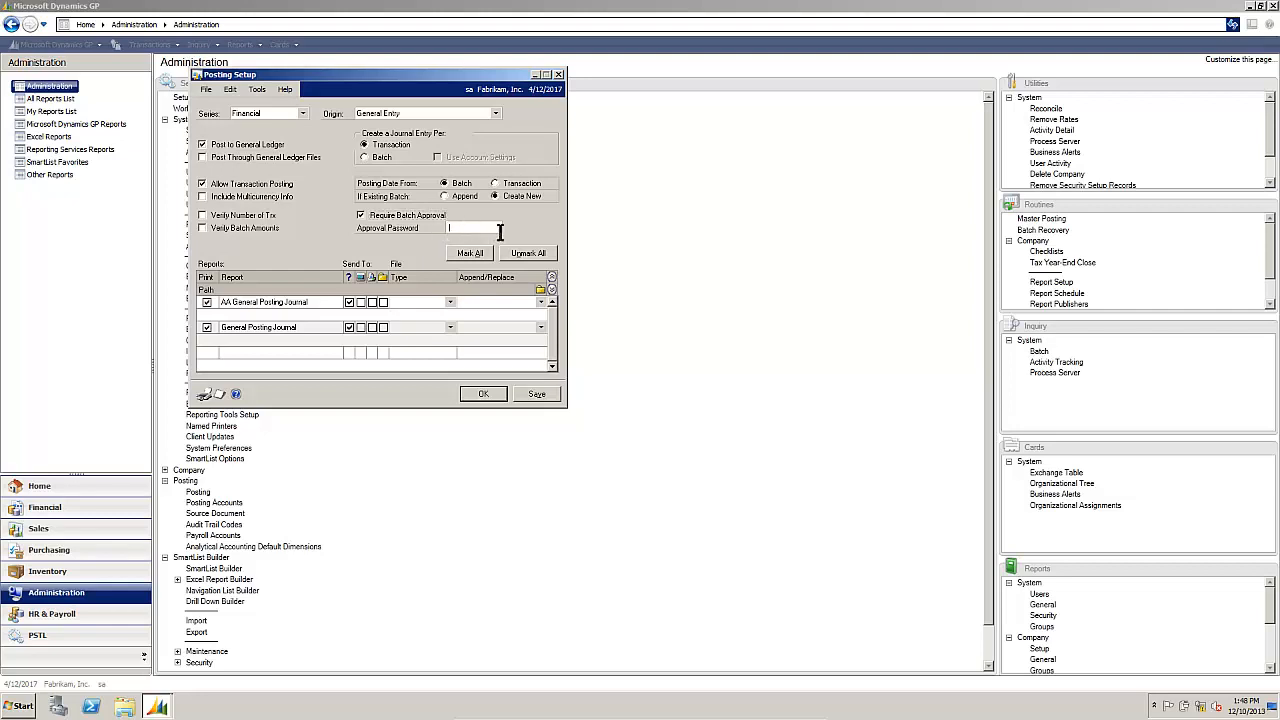
text(access)
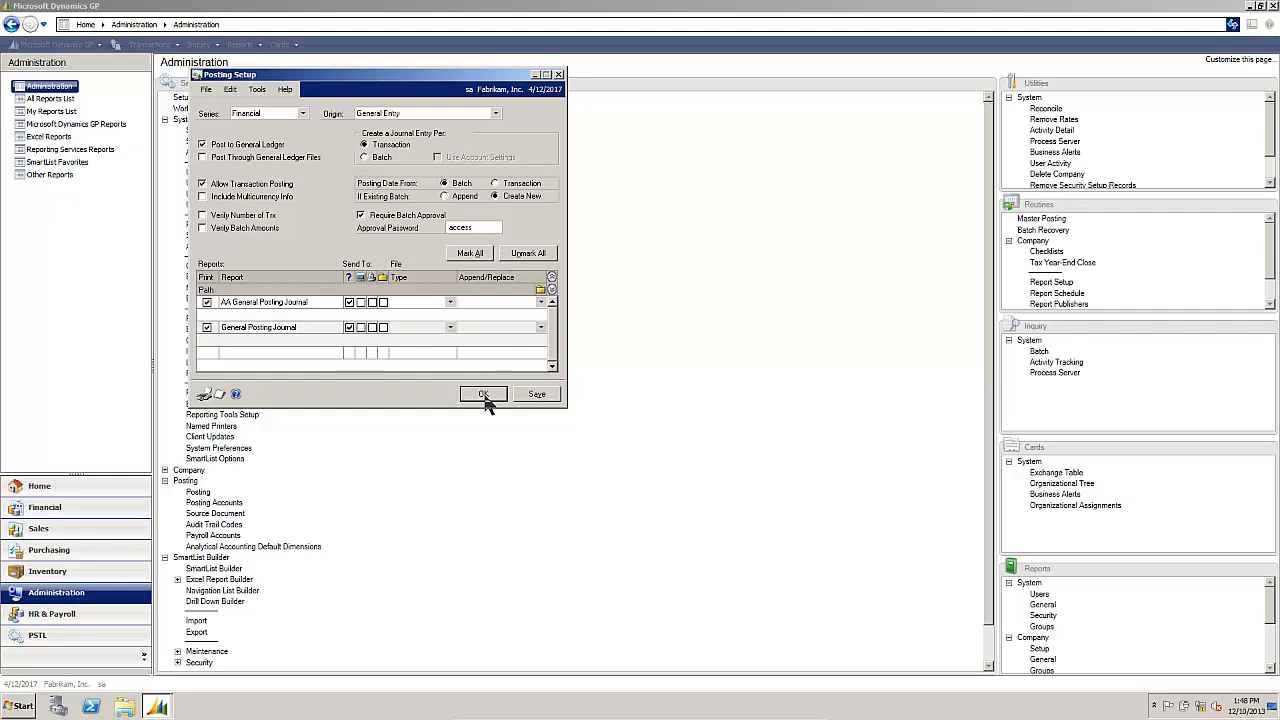
click(484, 392)
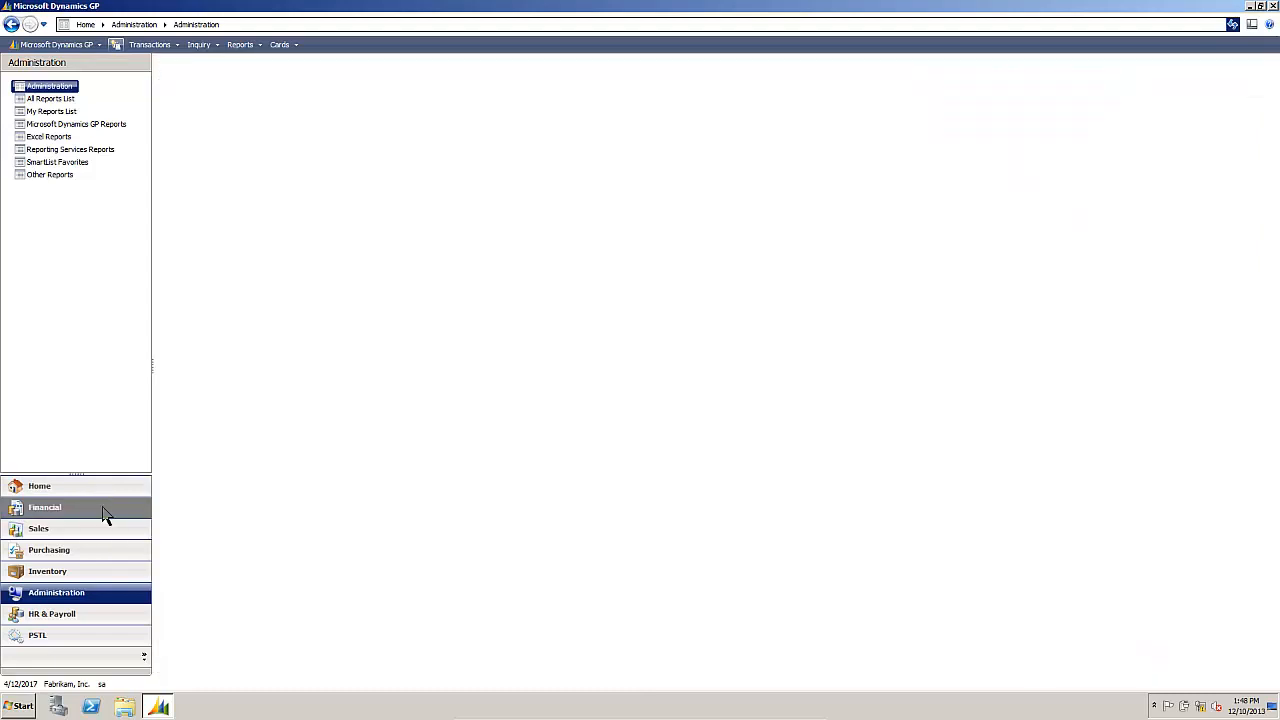
From the Financial area start a general journal entry and add a new batch APPROVAL
click(44, 508)
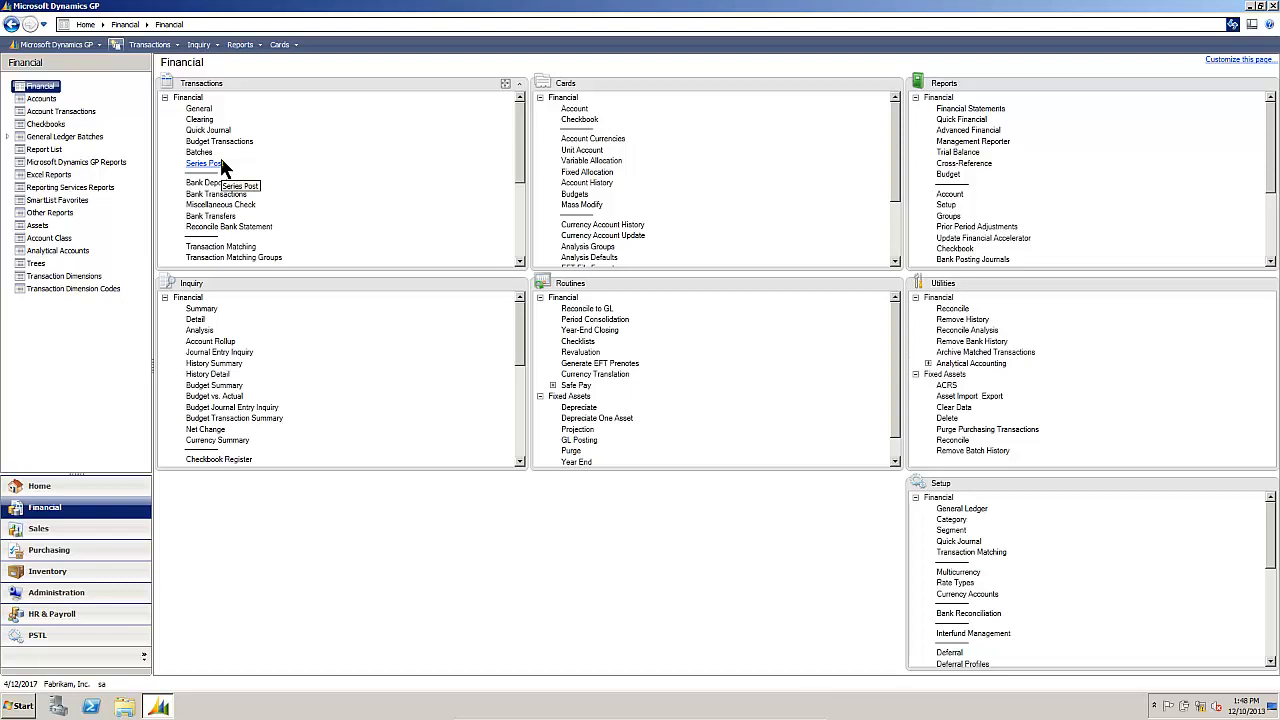
mouse_move(200, 108)
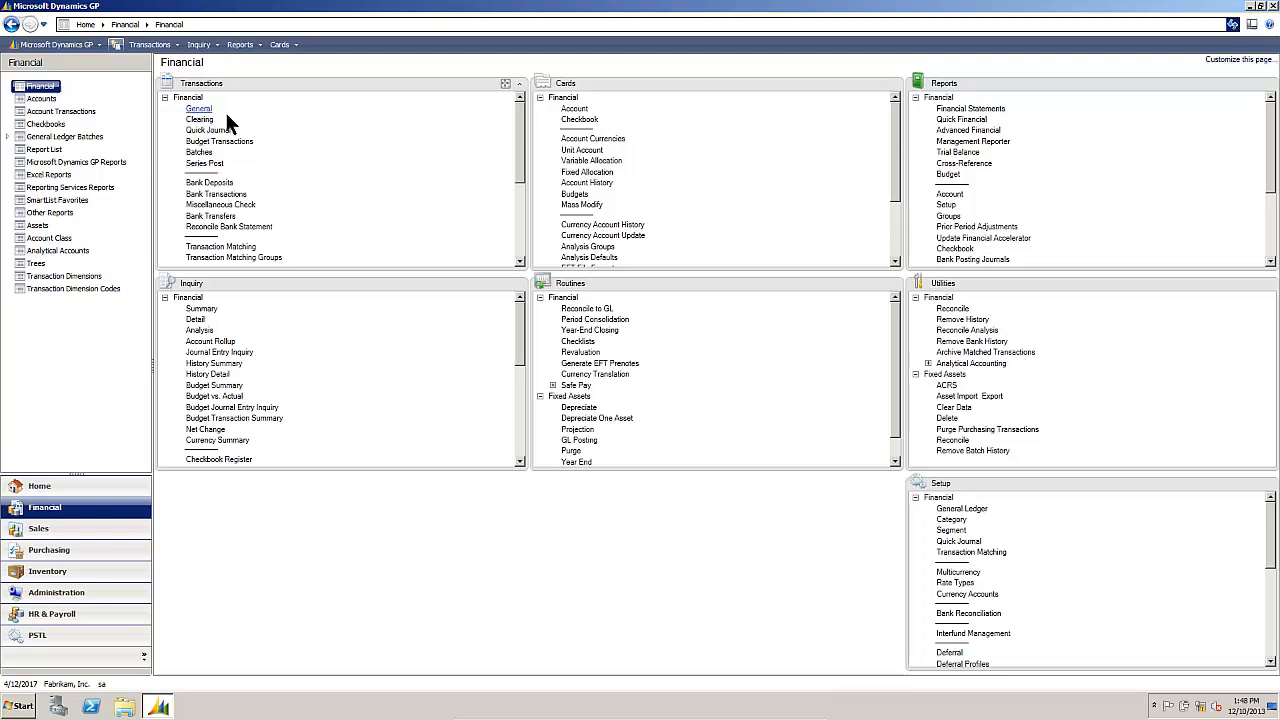
click(200, 108)
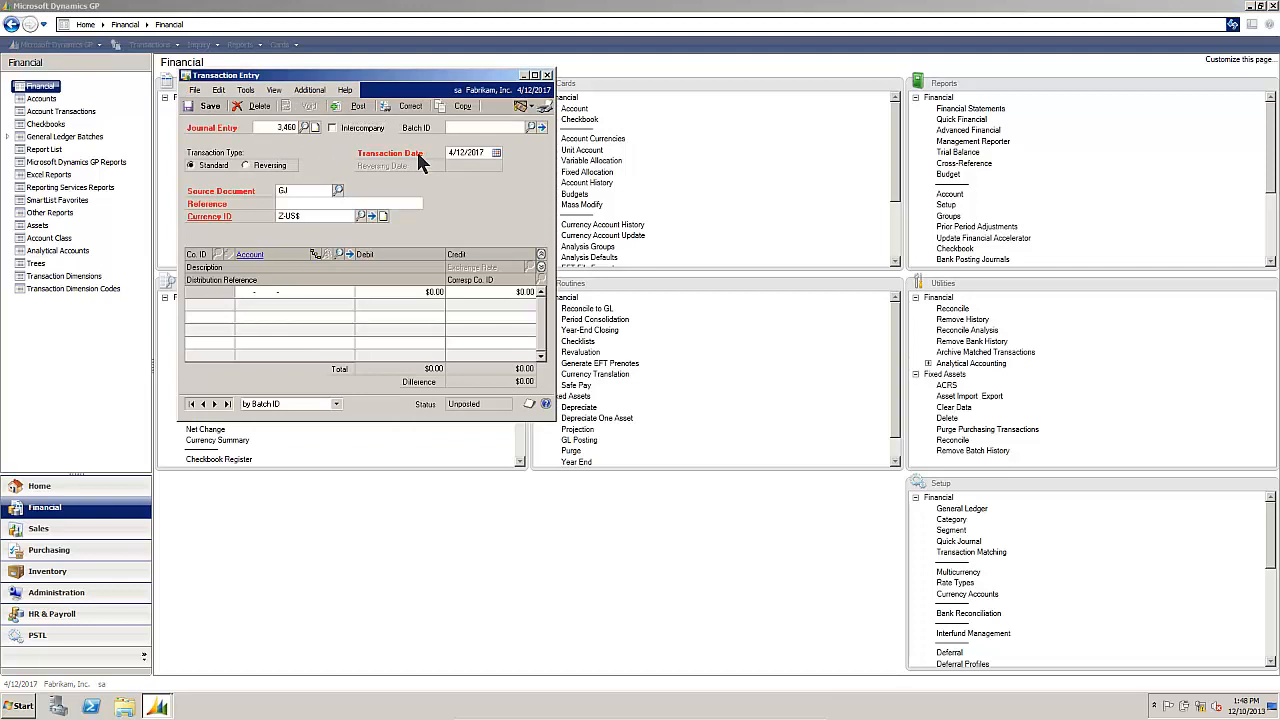
text(A)
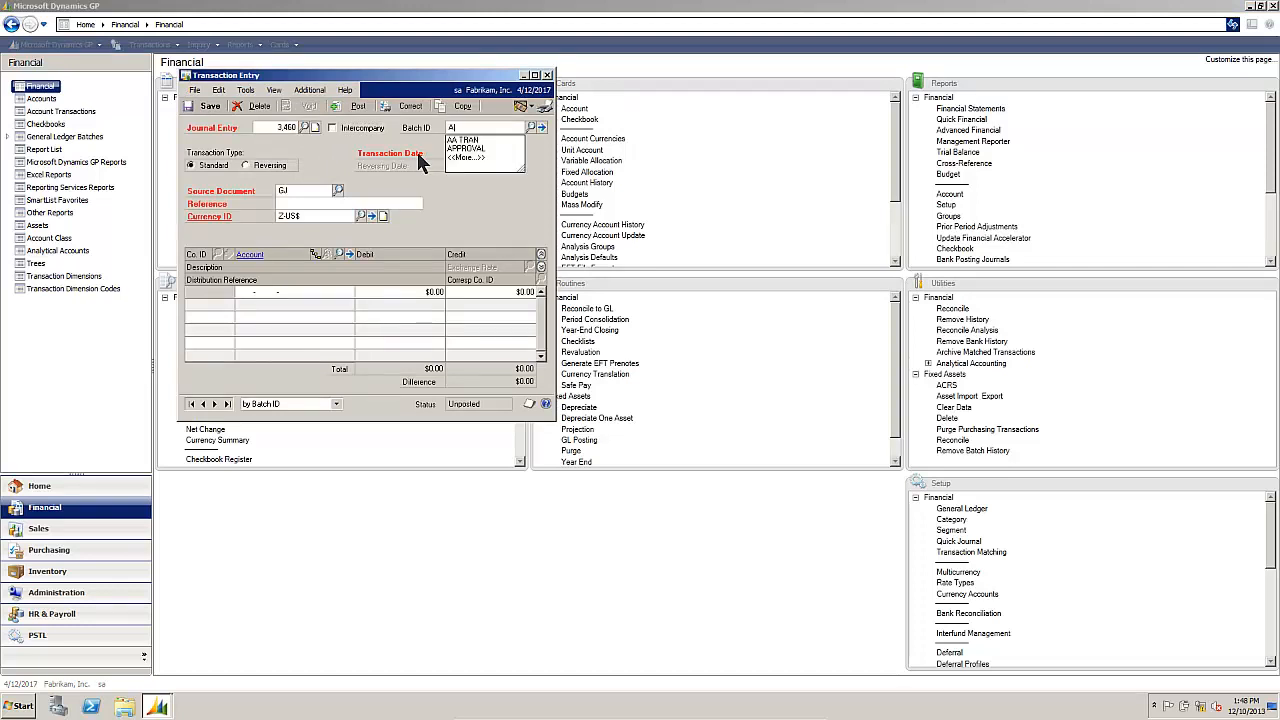
text(APPROVAL)
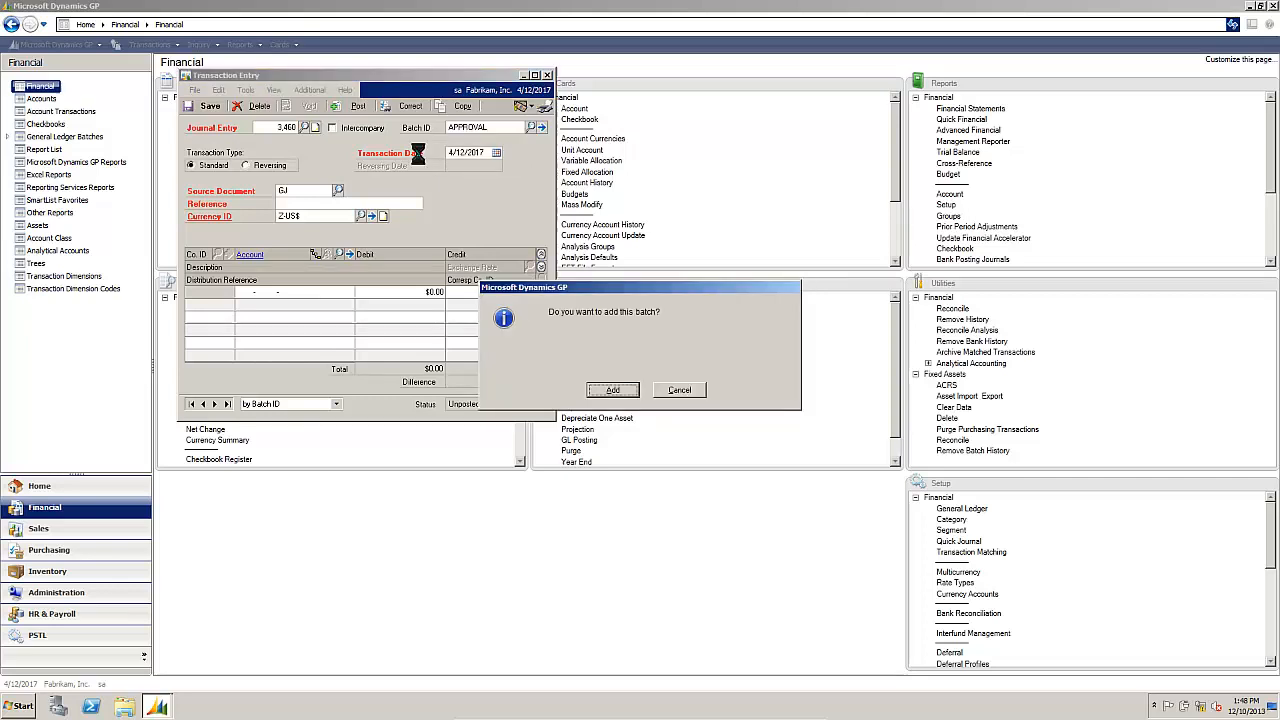
click(612, 390)
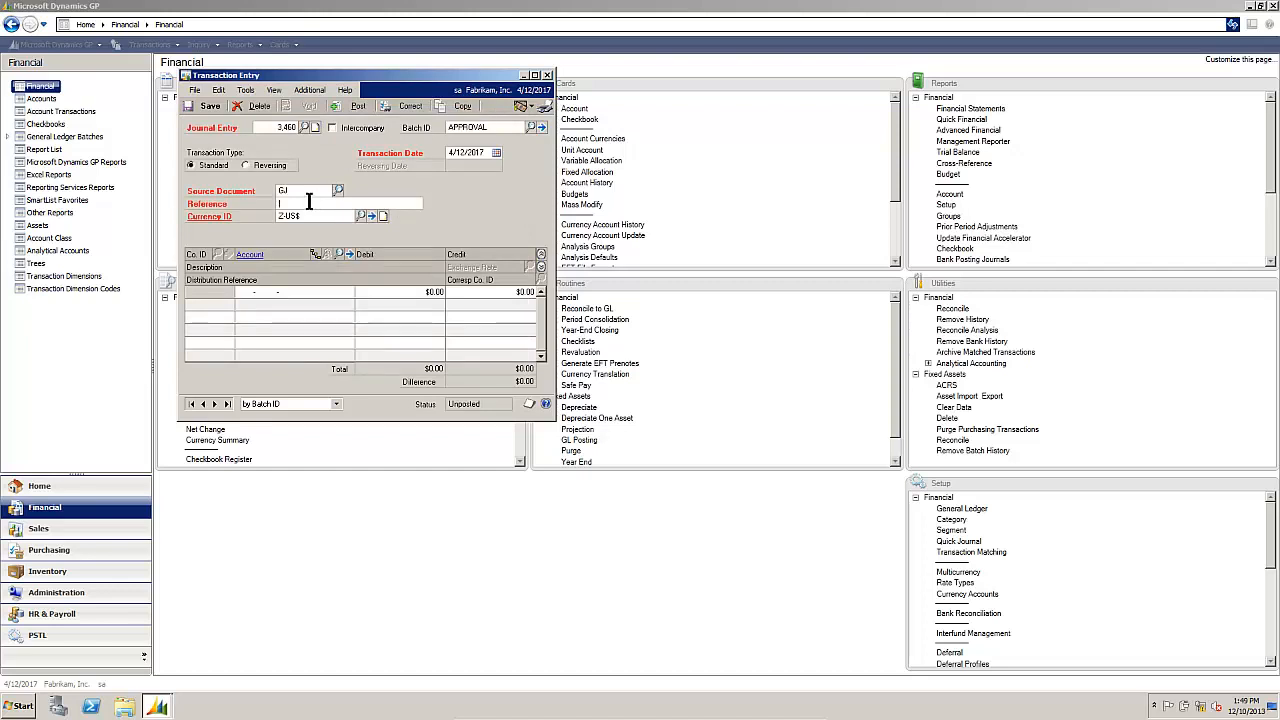
Enter reference Accrued Insurance and assign the Accrued Expenses account to the distribution line
text(Accrued Insurance)
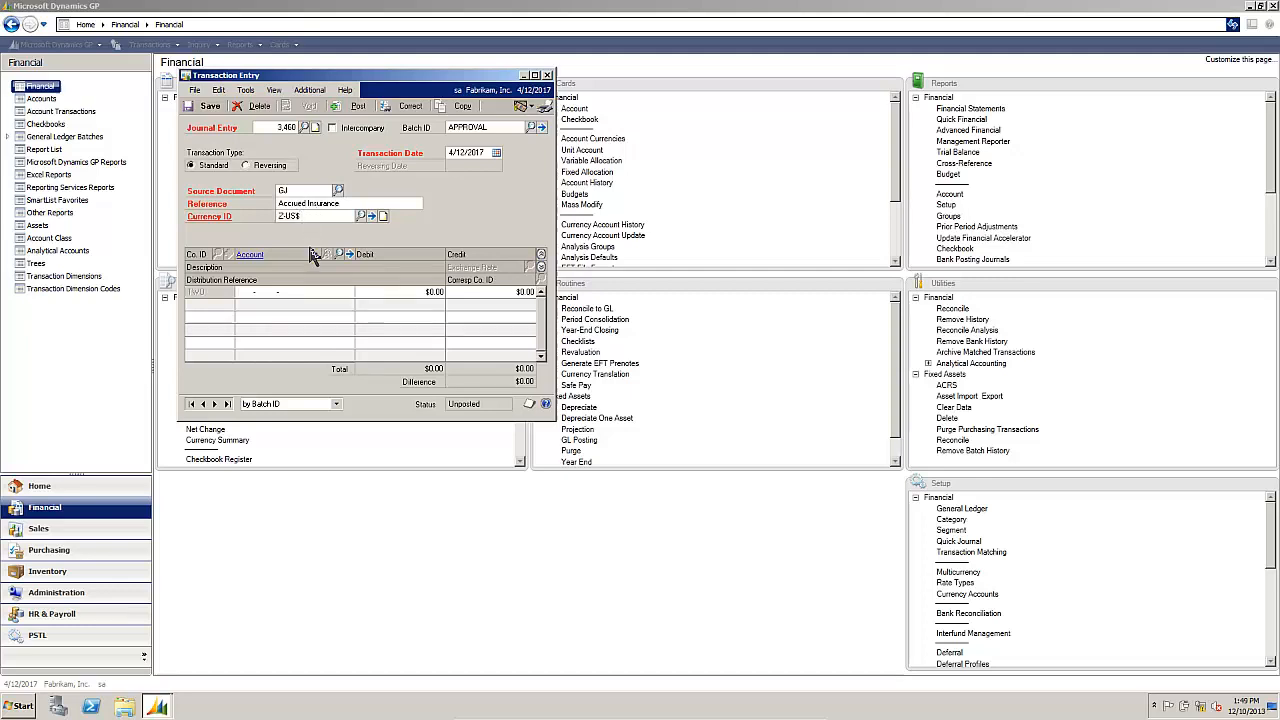
click(338, 254)
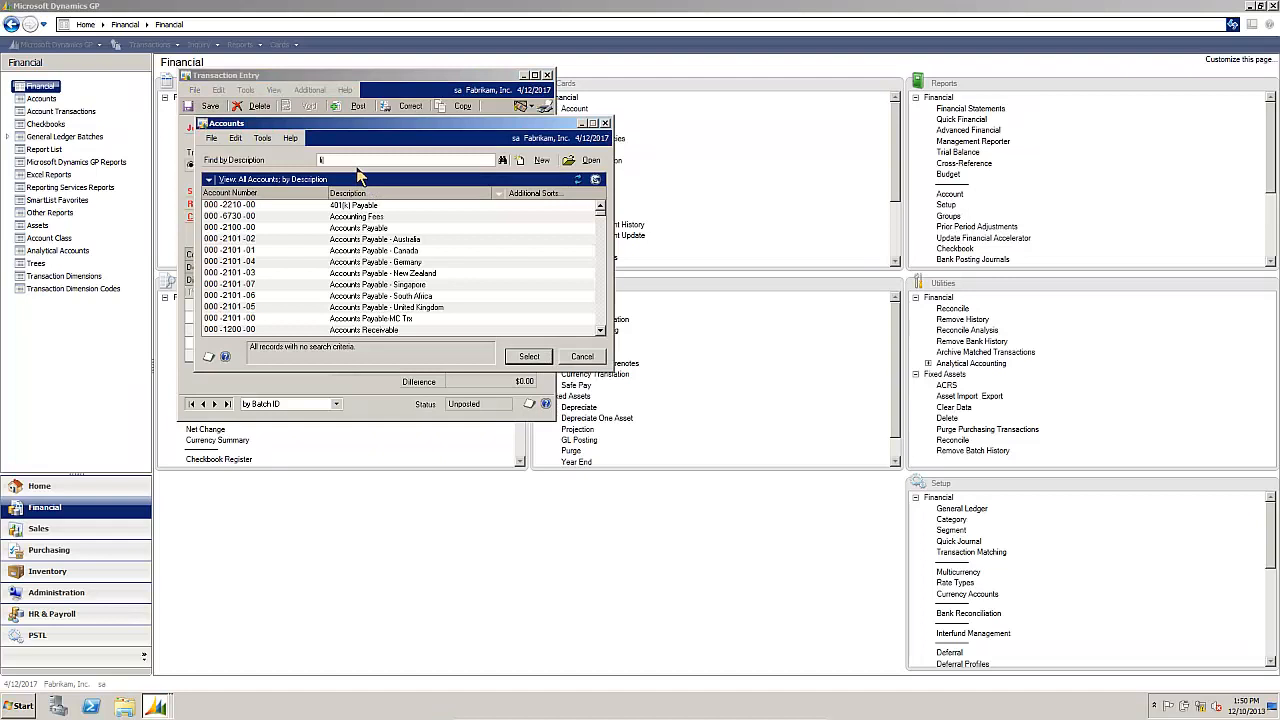
text(ab)
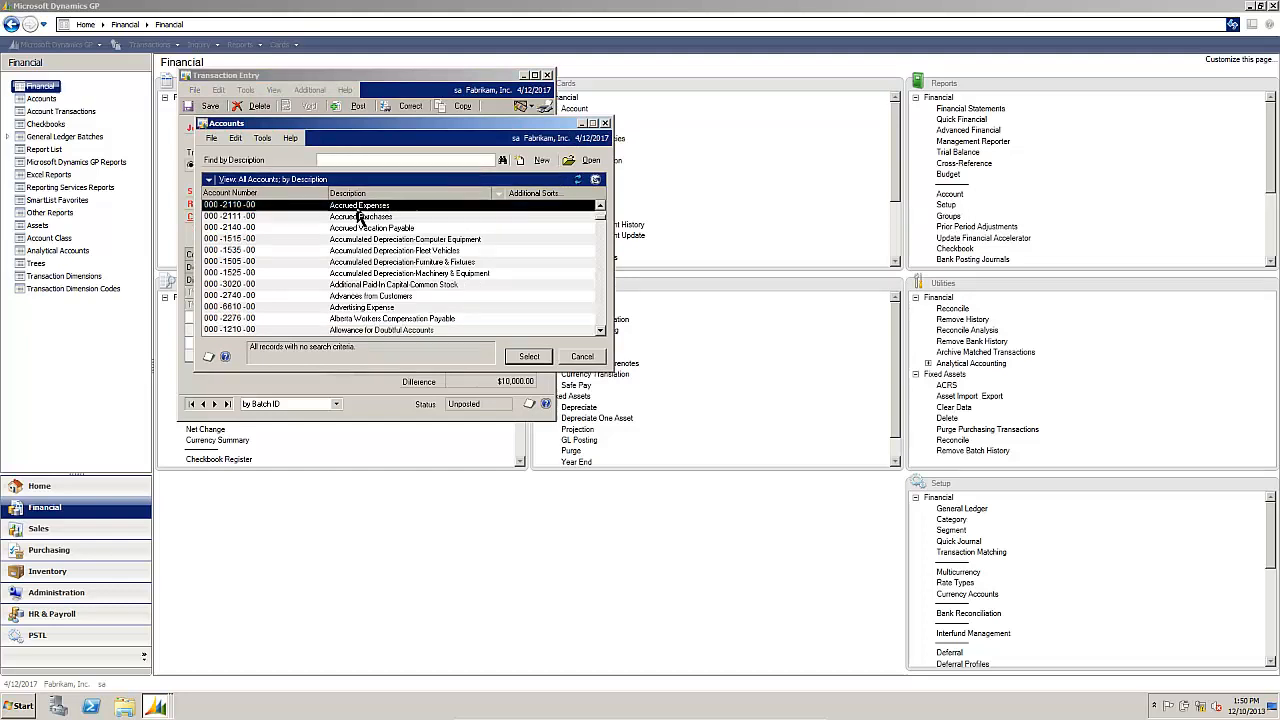
click(528, 356)
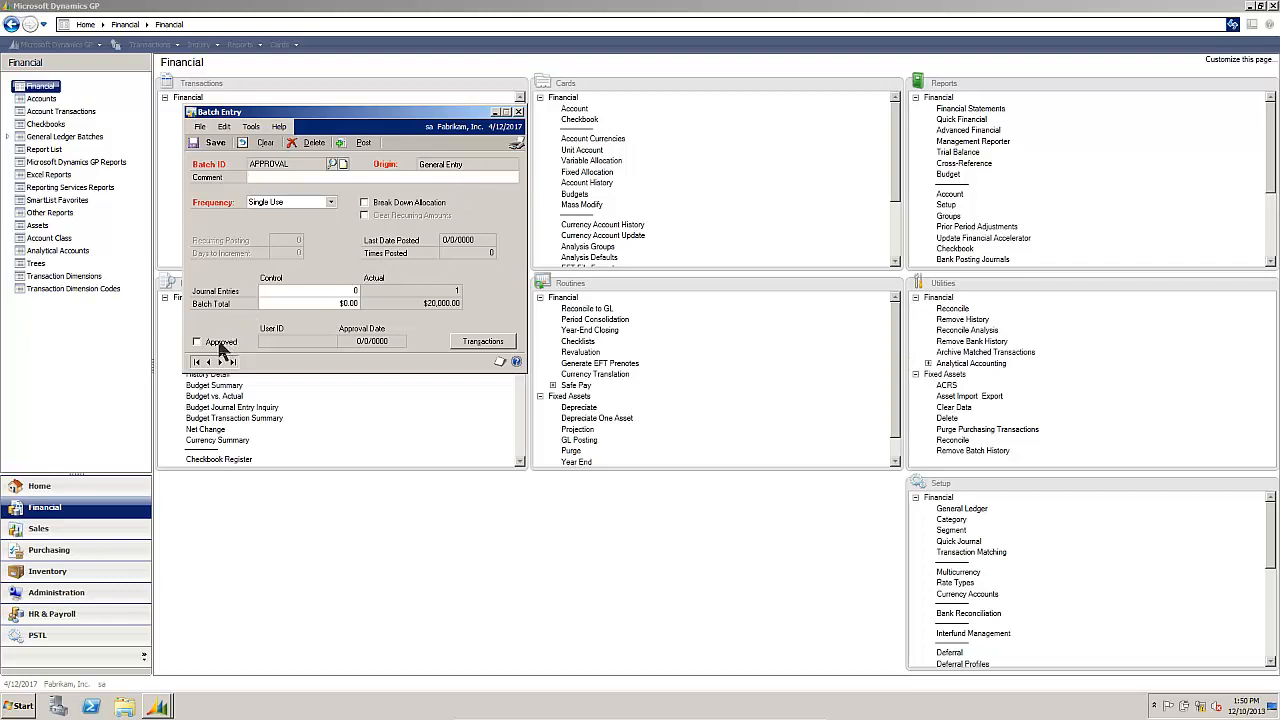
mouse_move(222, 352)
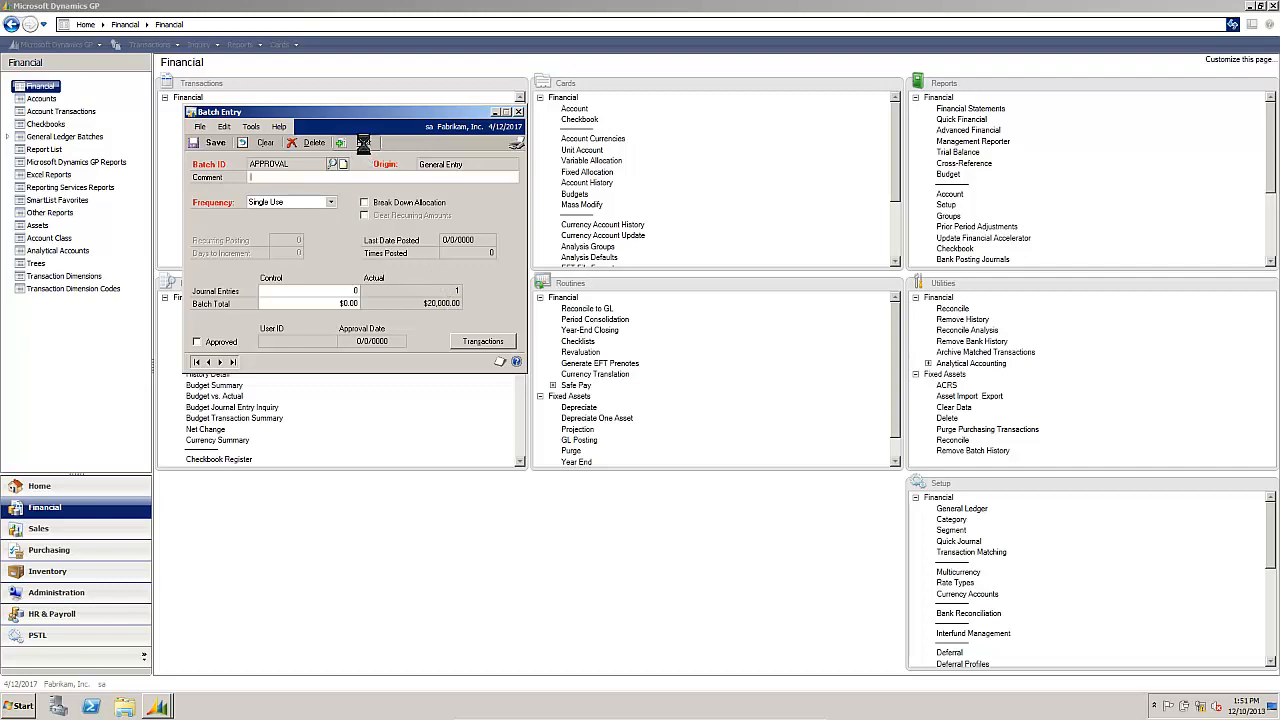
Attempt to post the APPROVAL batch and dismiss the must-be-approved warning
click(364, 142)
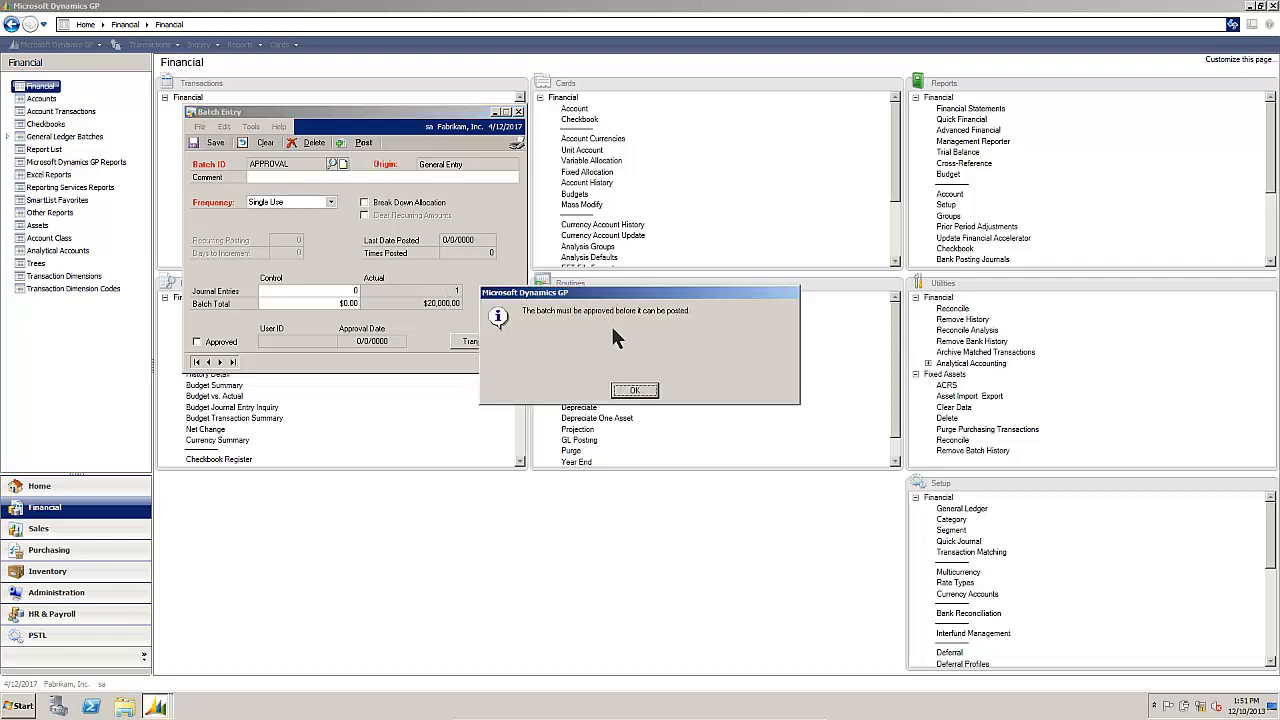
mouse_move(622, 348)
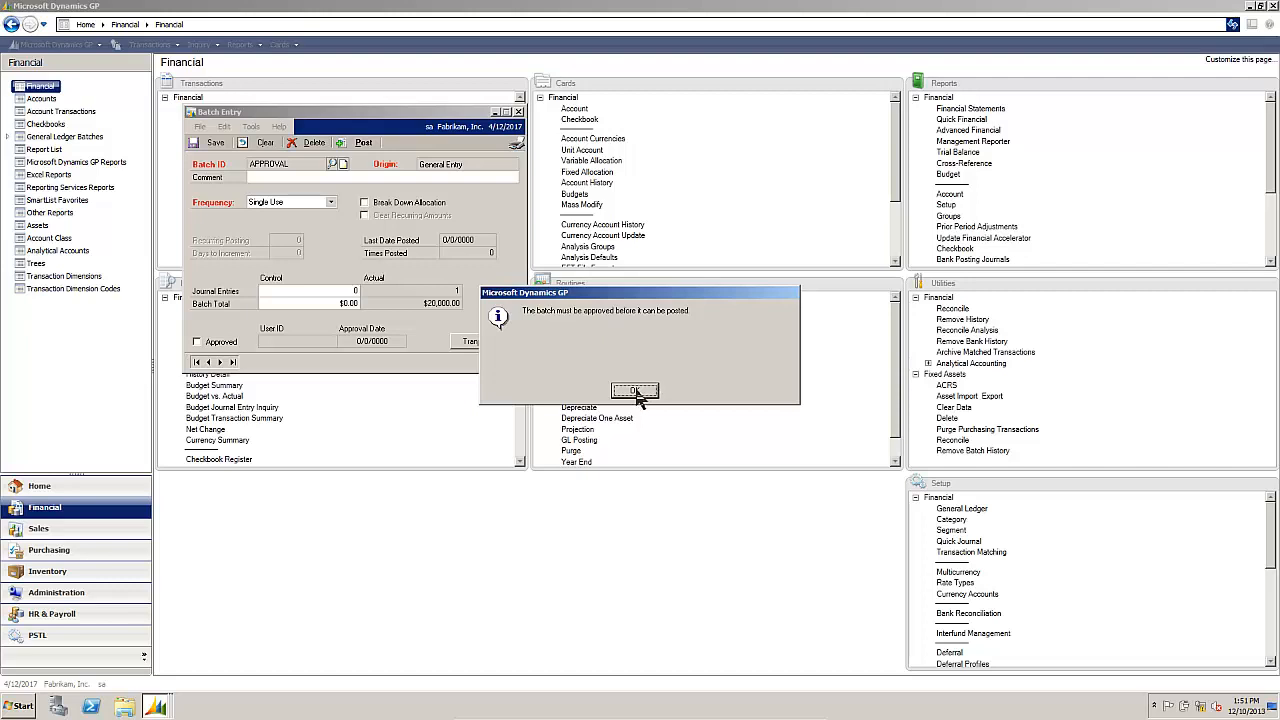
click(636, 390)
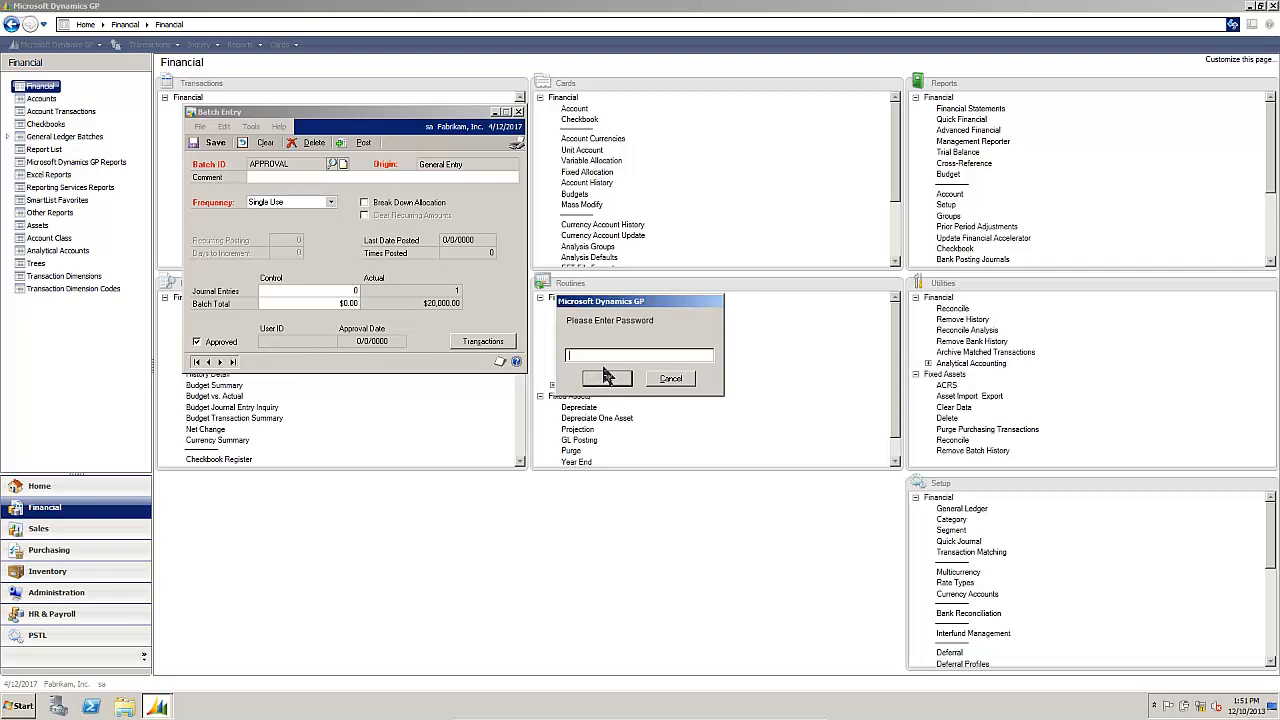
Enter the approval password to approve the batch, then post it
text(•)
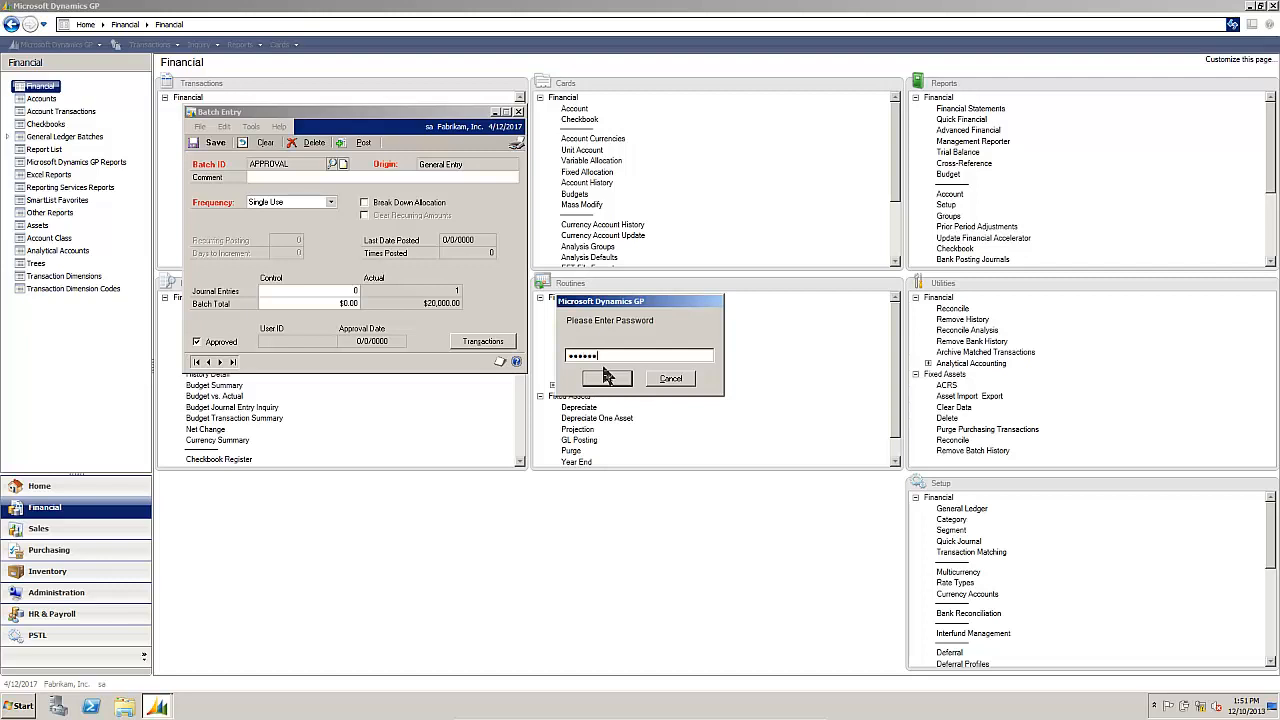
click(608, 378)
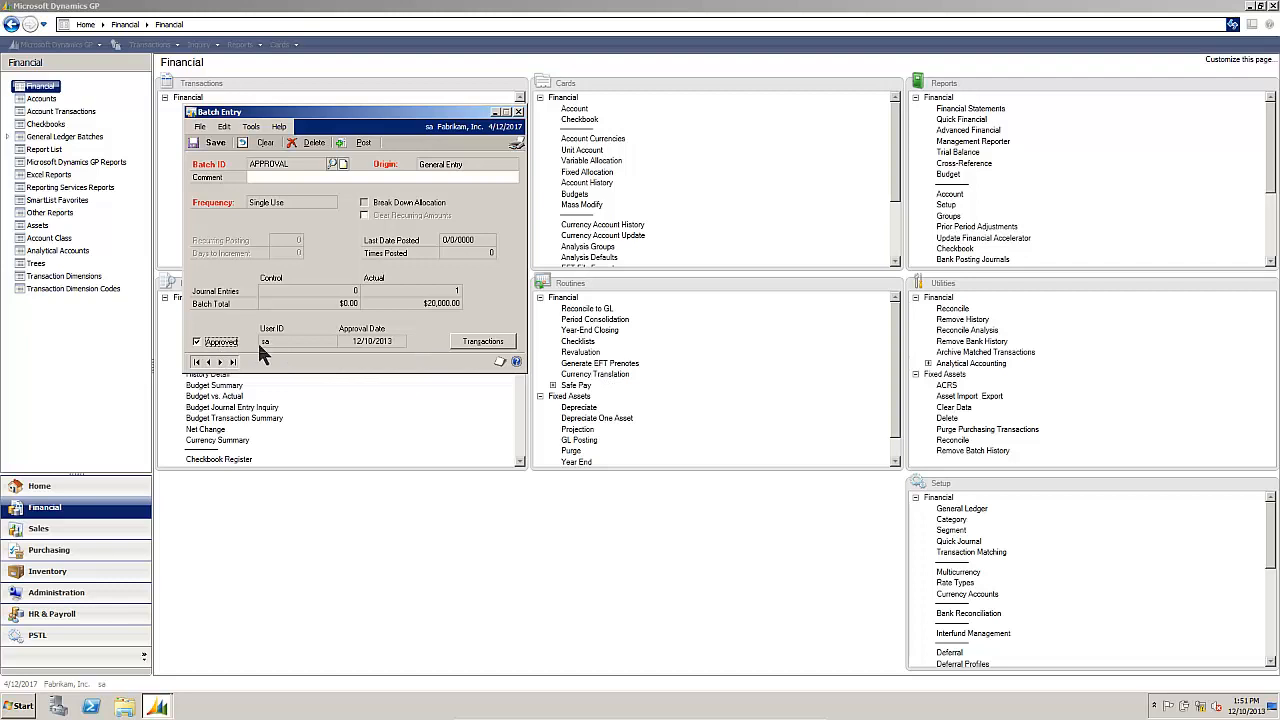
mouse_move(360, 360)
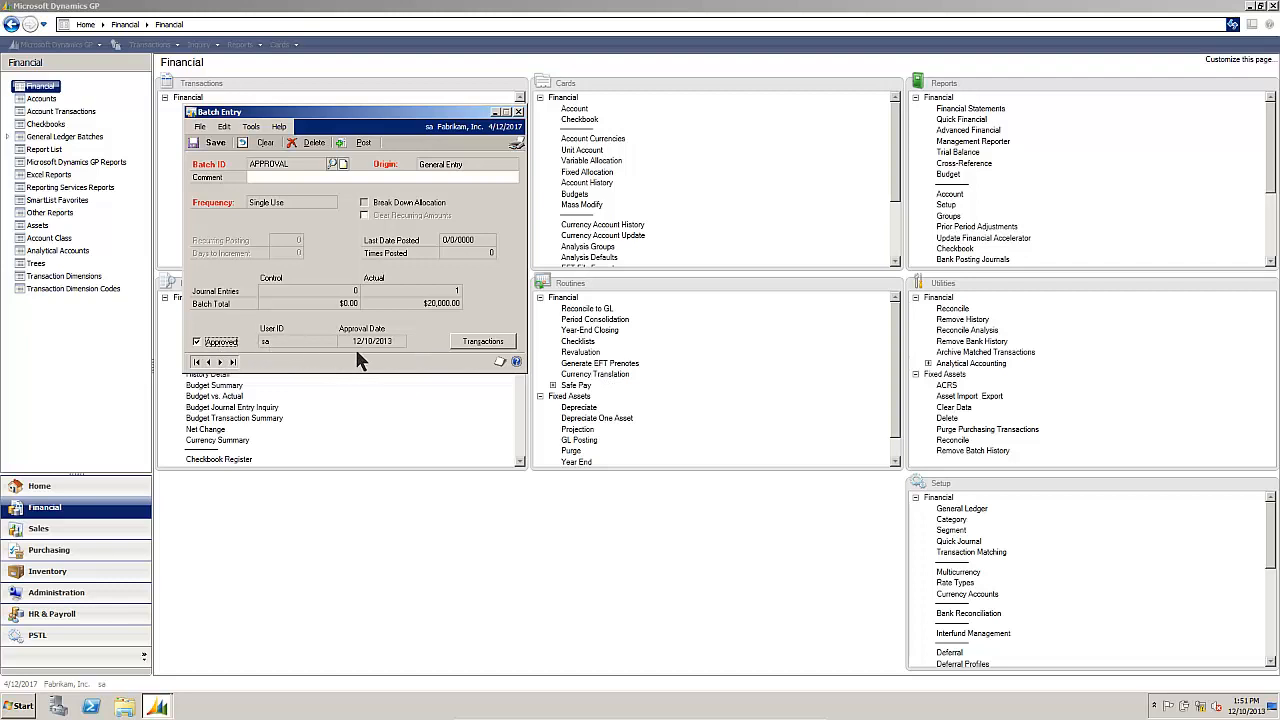
mouse_move(384, 348)
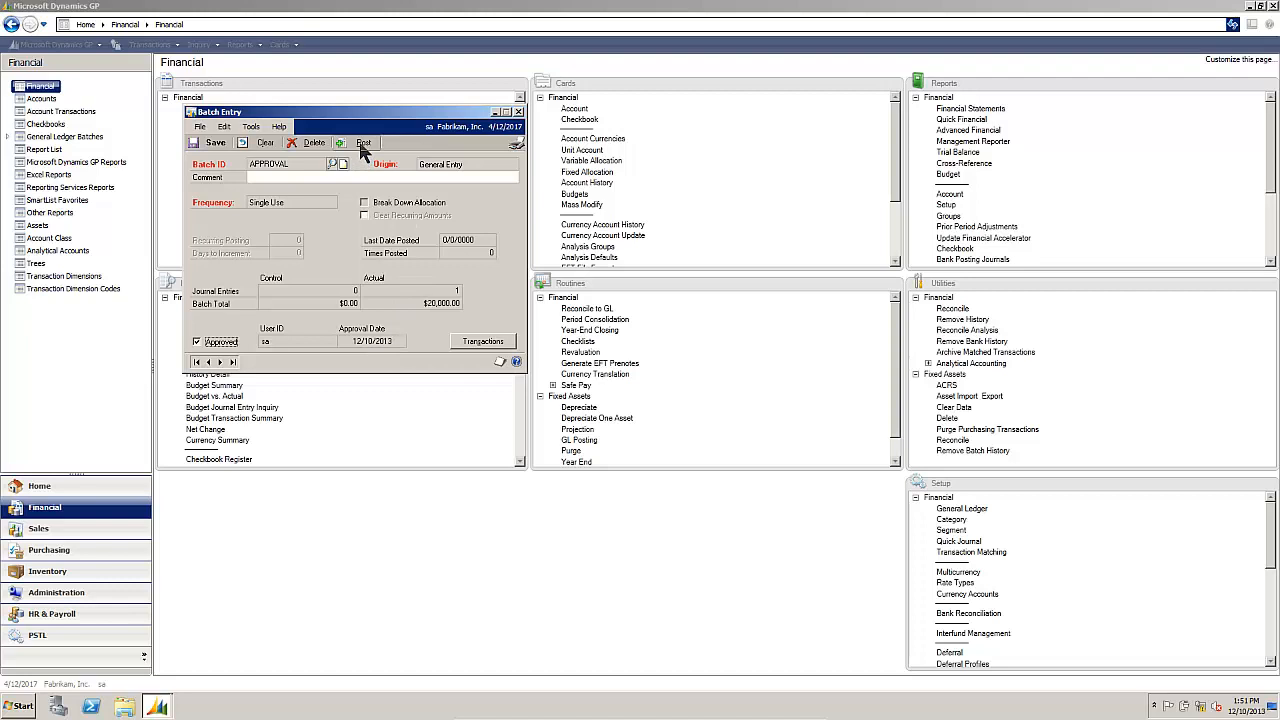
click(364, 142)
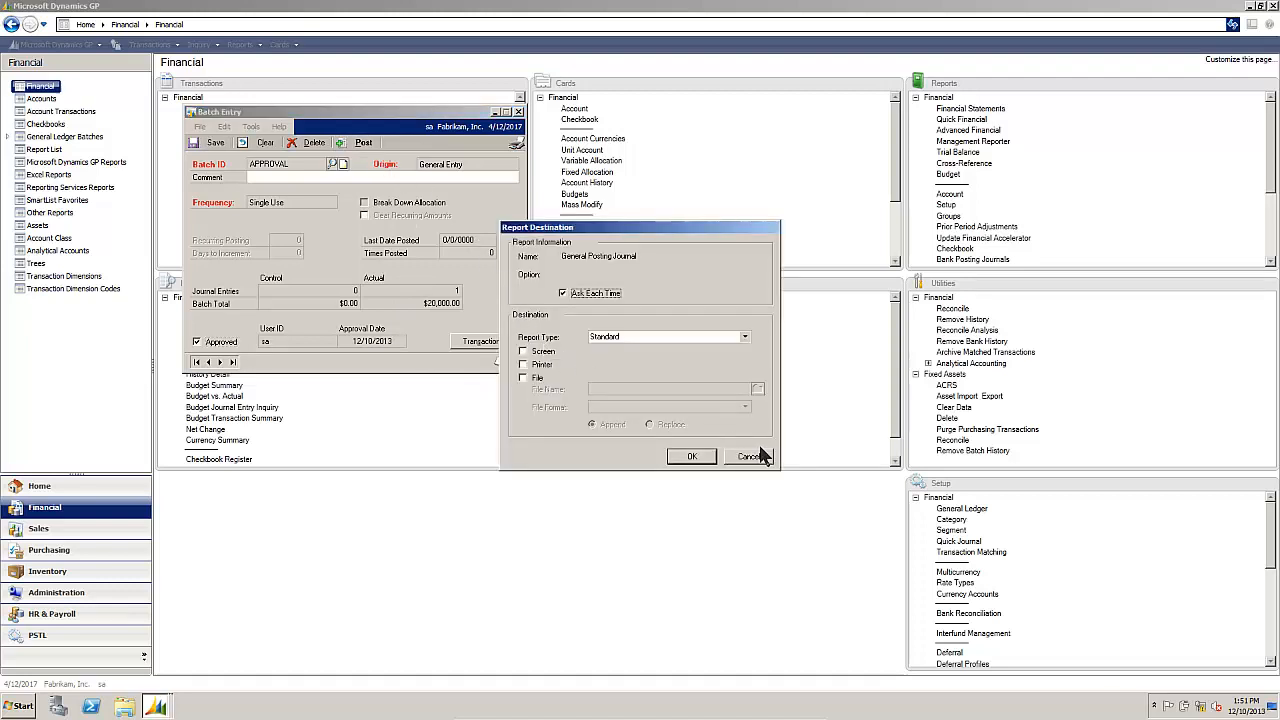